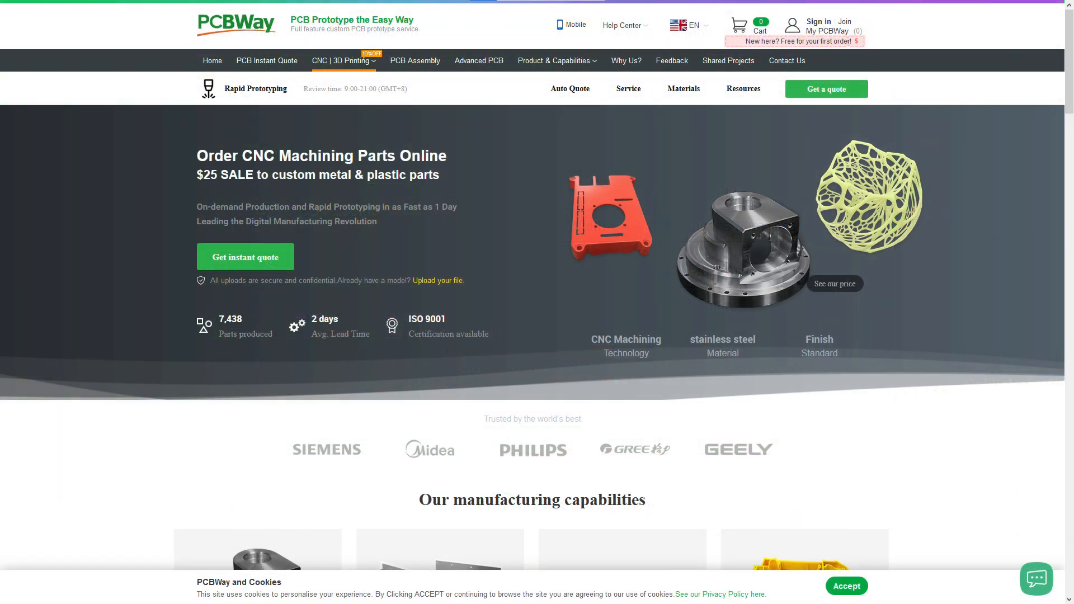
Scroll down the Seesii 60MHz dual-channel DDS signal generator page ($125.99).
scroll(down, 3)
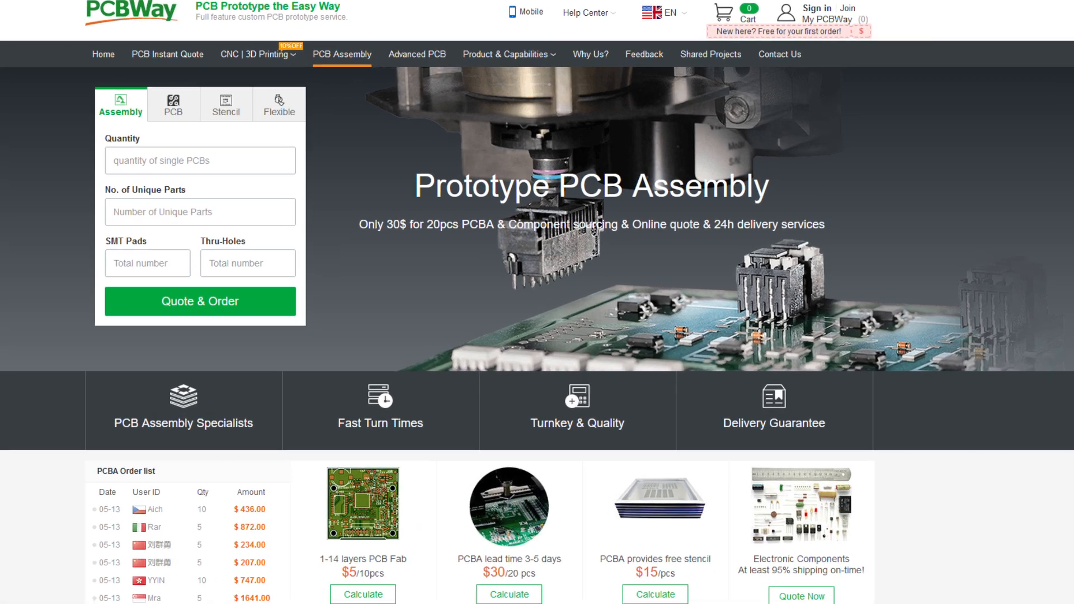
scroll(down, 3)
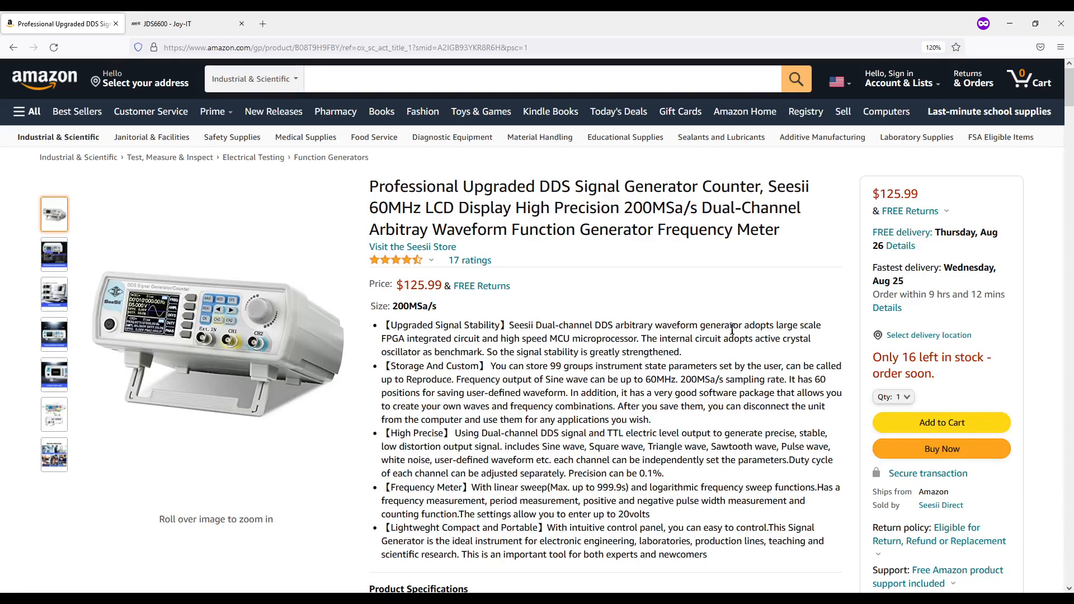
mouse_move(619, 270)
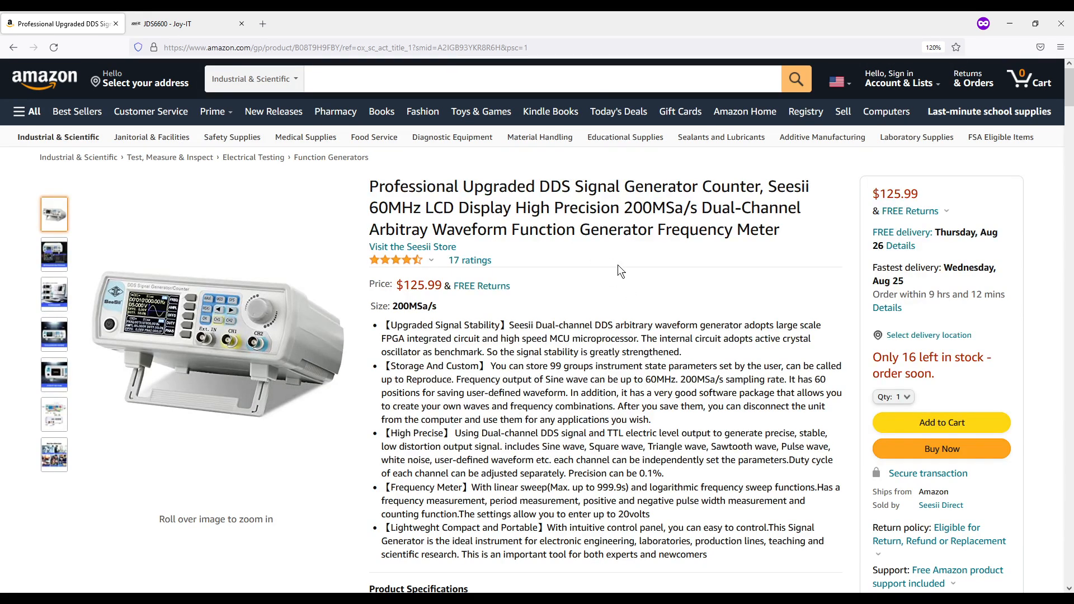
View the arbitrary waveform, 2.4-inch screen close-up, and research/teaching photos.
scroll(down, 3)
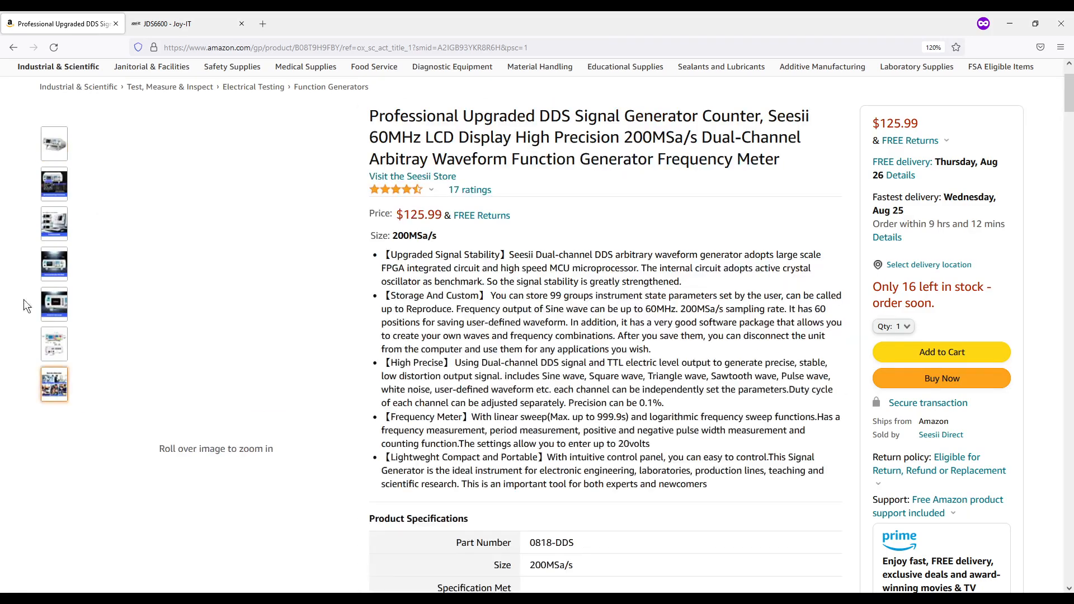
click(54, 183)
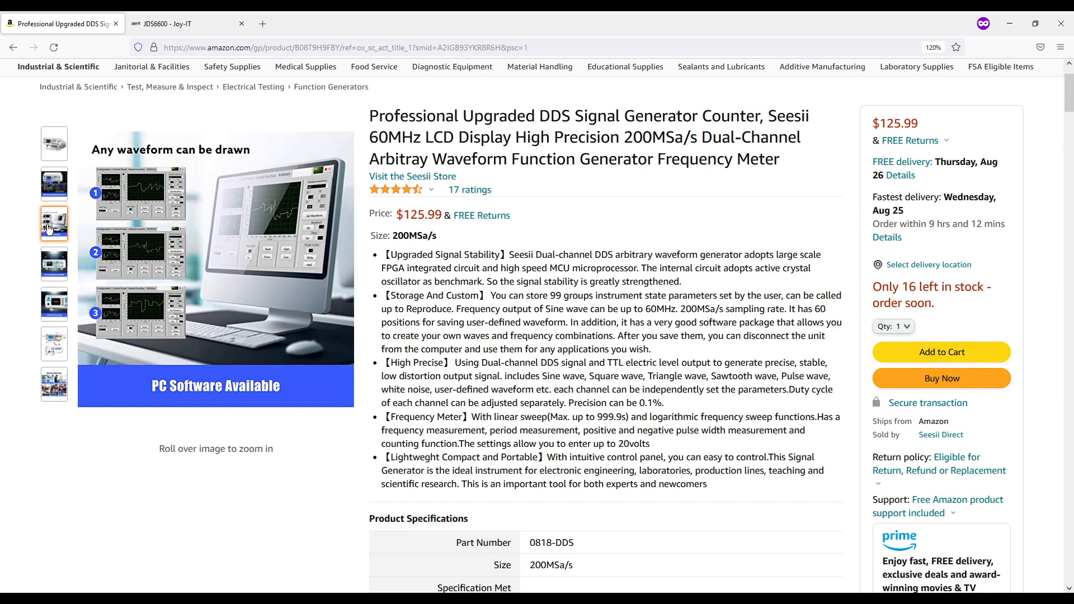
click(54, 265)
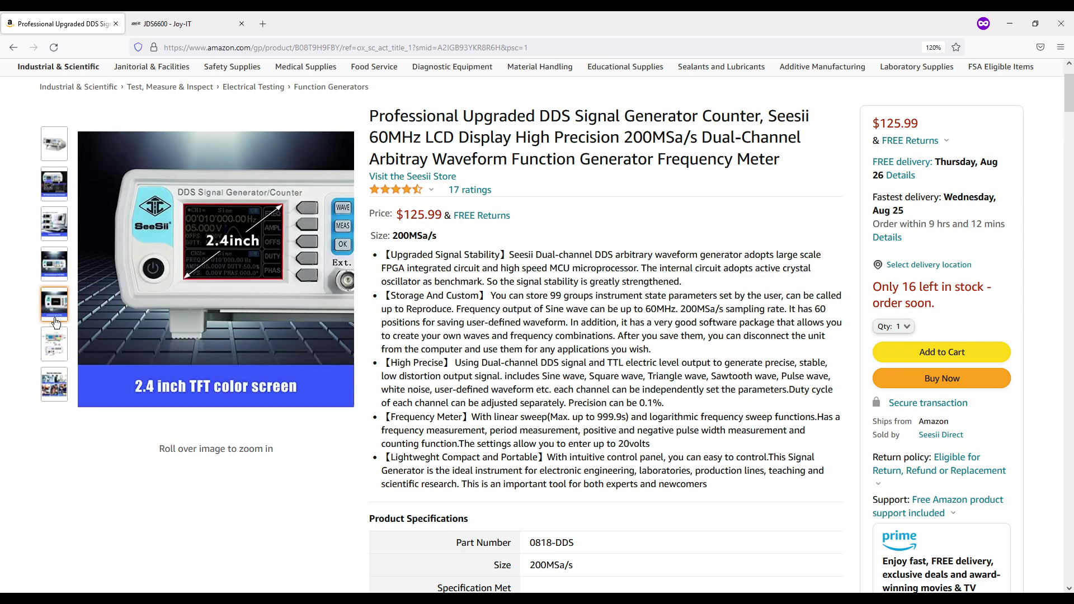
click(54, 345)
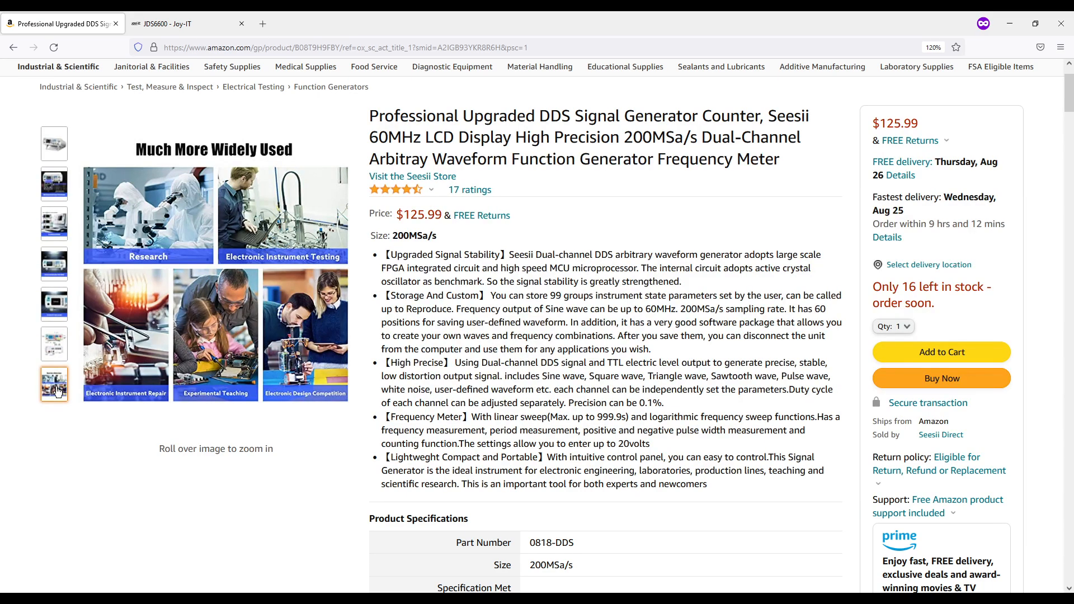
Scroll through the description down to the Product details section.
scroll(down, 3)
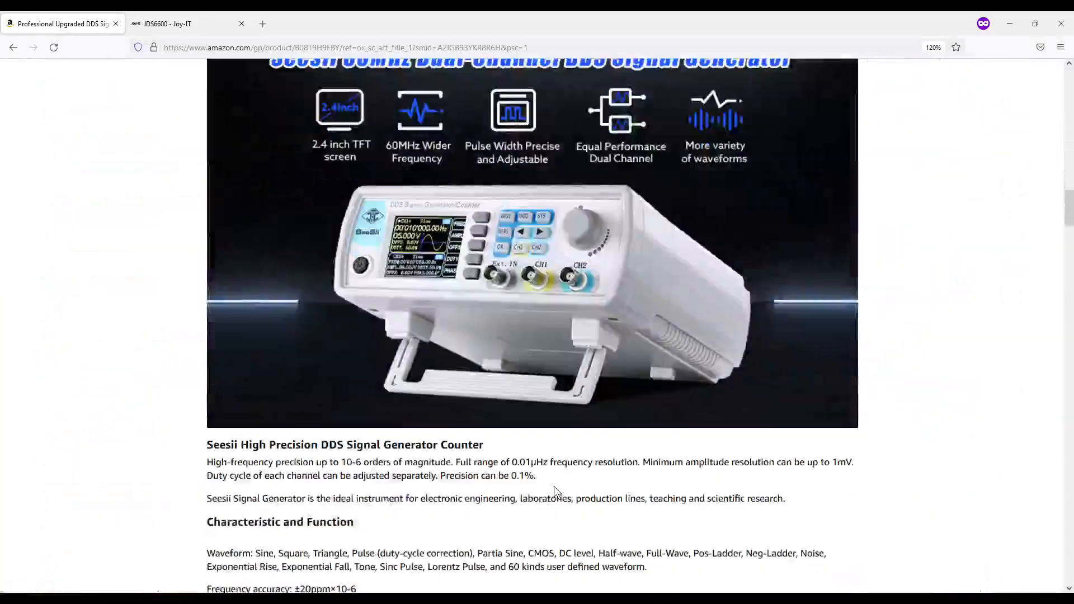
scroll(down, 3)
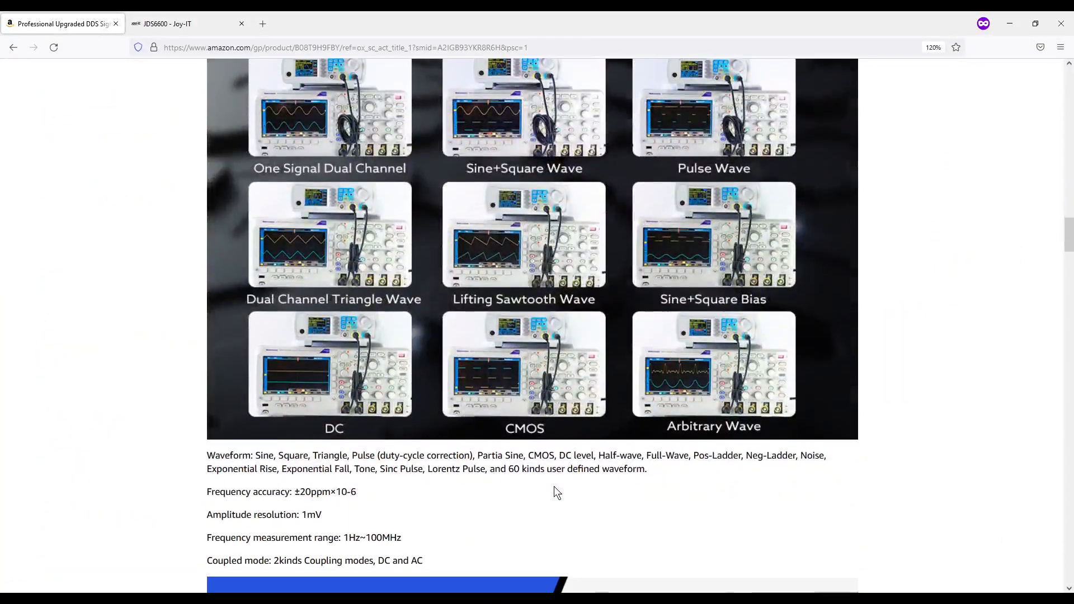
scroll(down, 3)
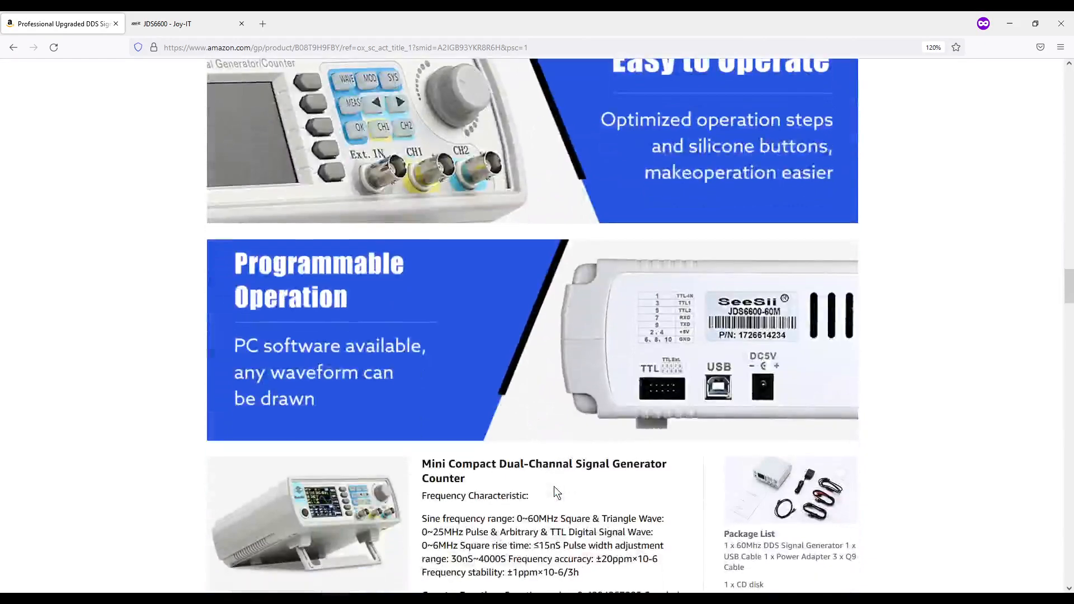
scroll(down, 3)
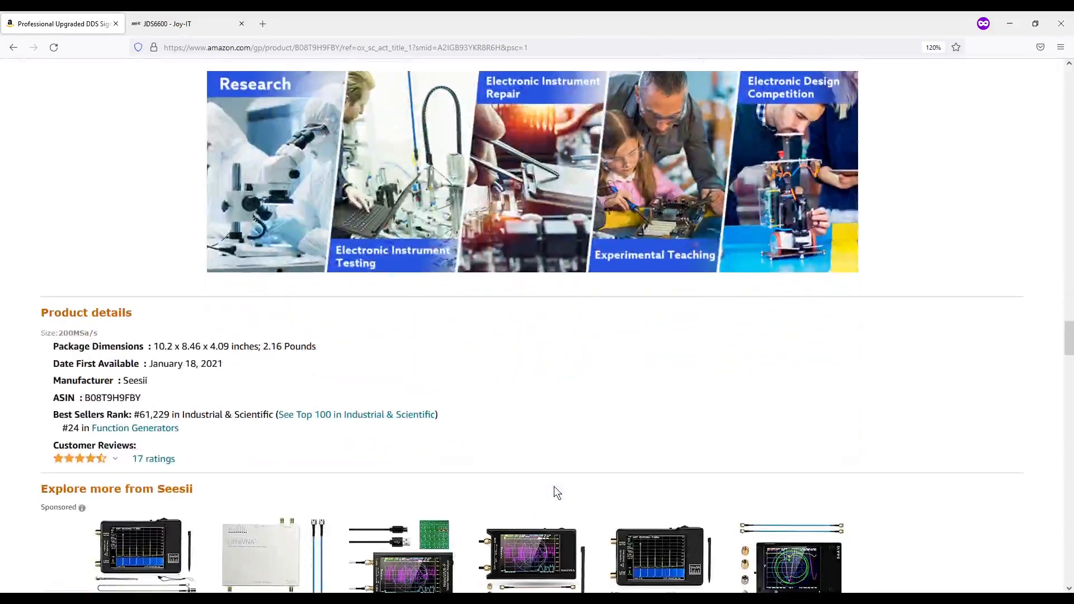